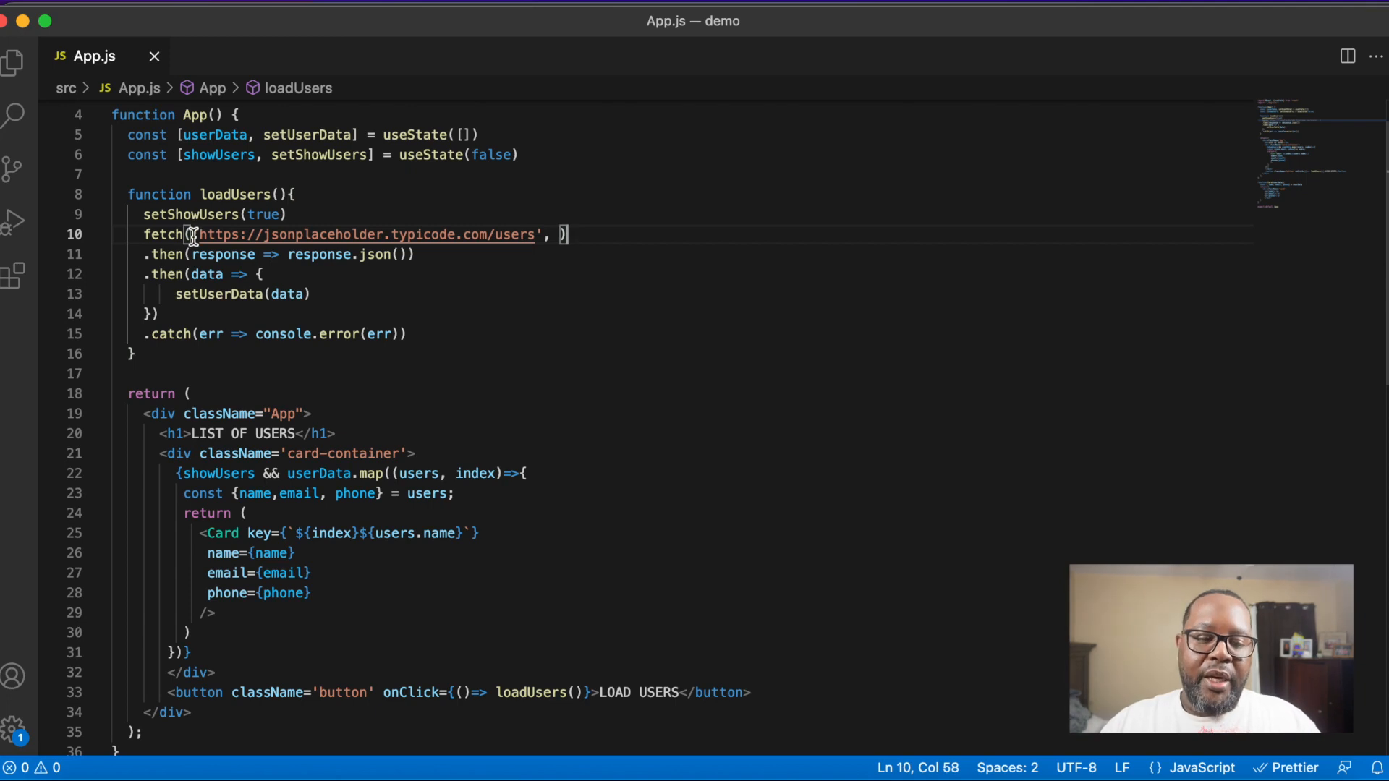
pyautogui.moveTo(463, 242)
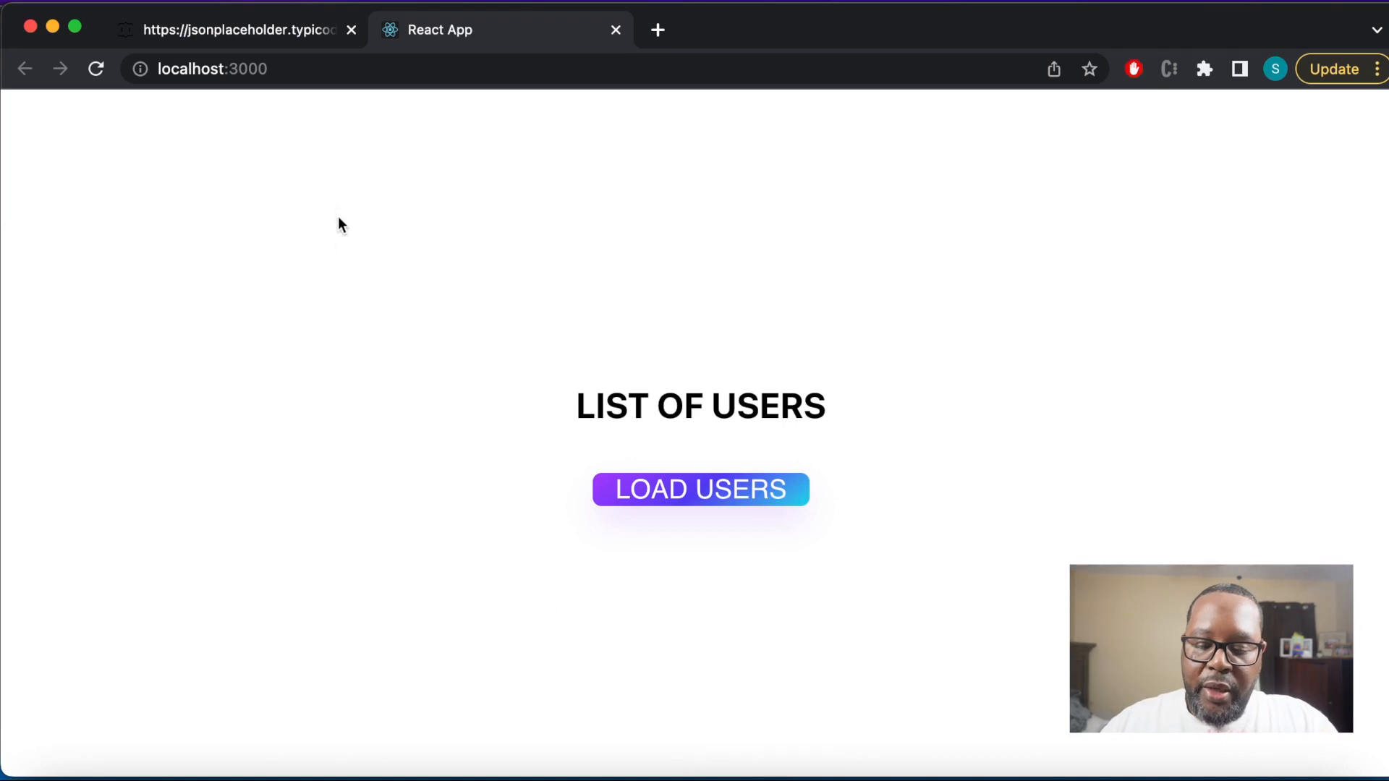
pyautogui.moveTo(384, 160)
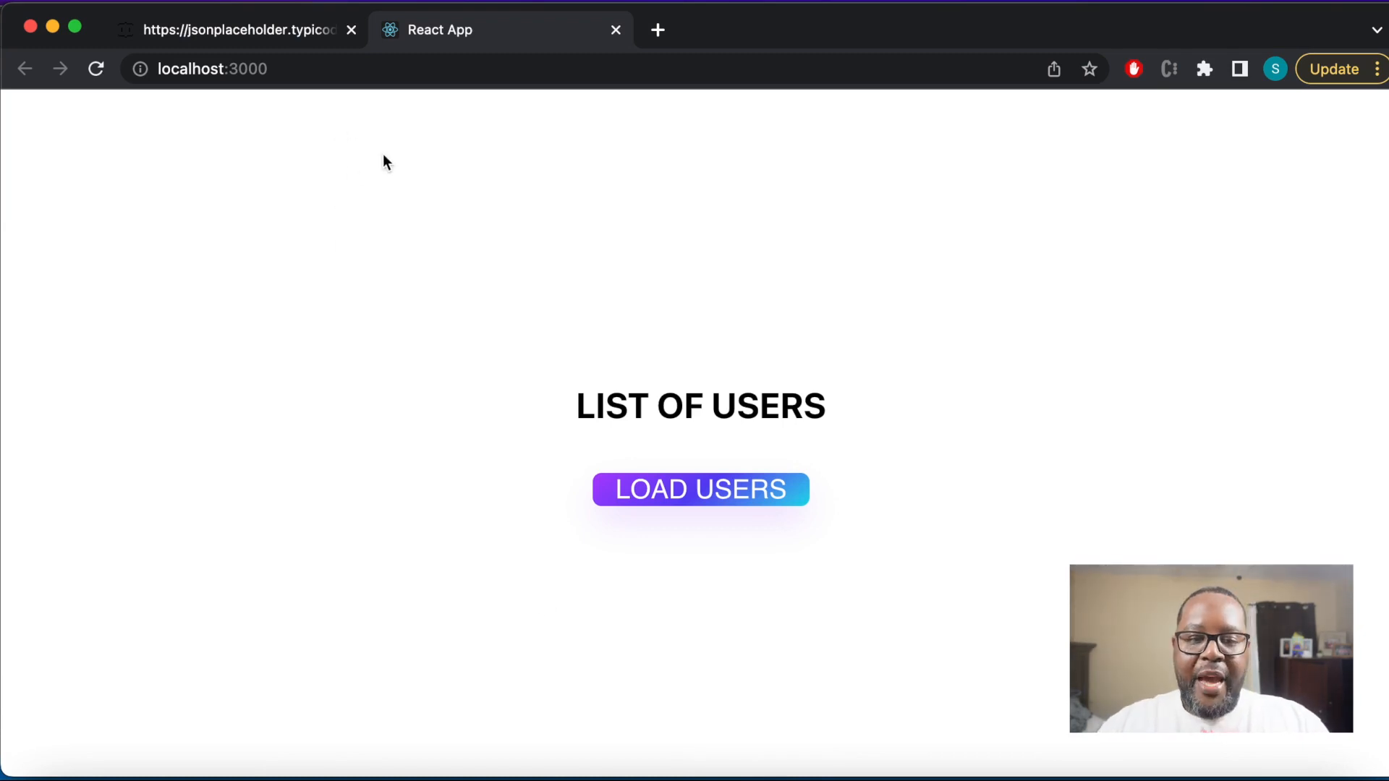
pyautogui.moveTo(567, 414)
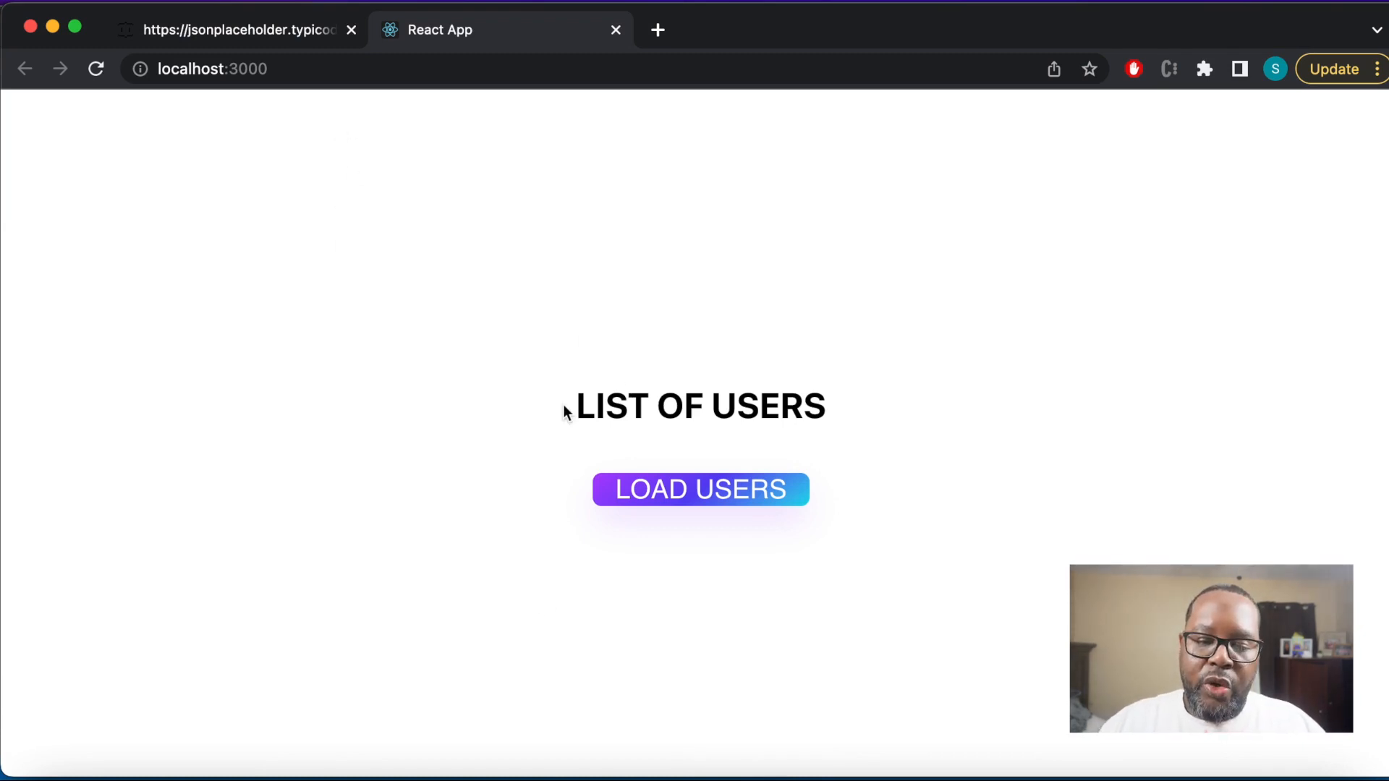
pyautogui.moveTo(593, 442)
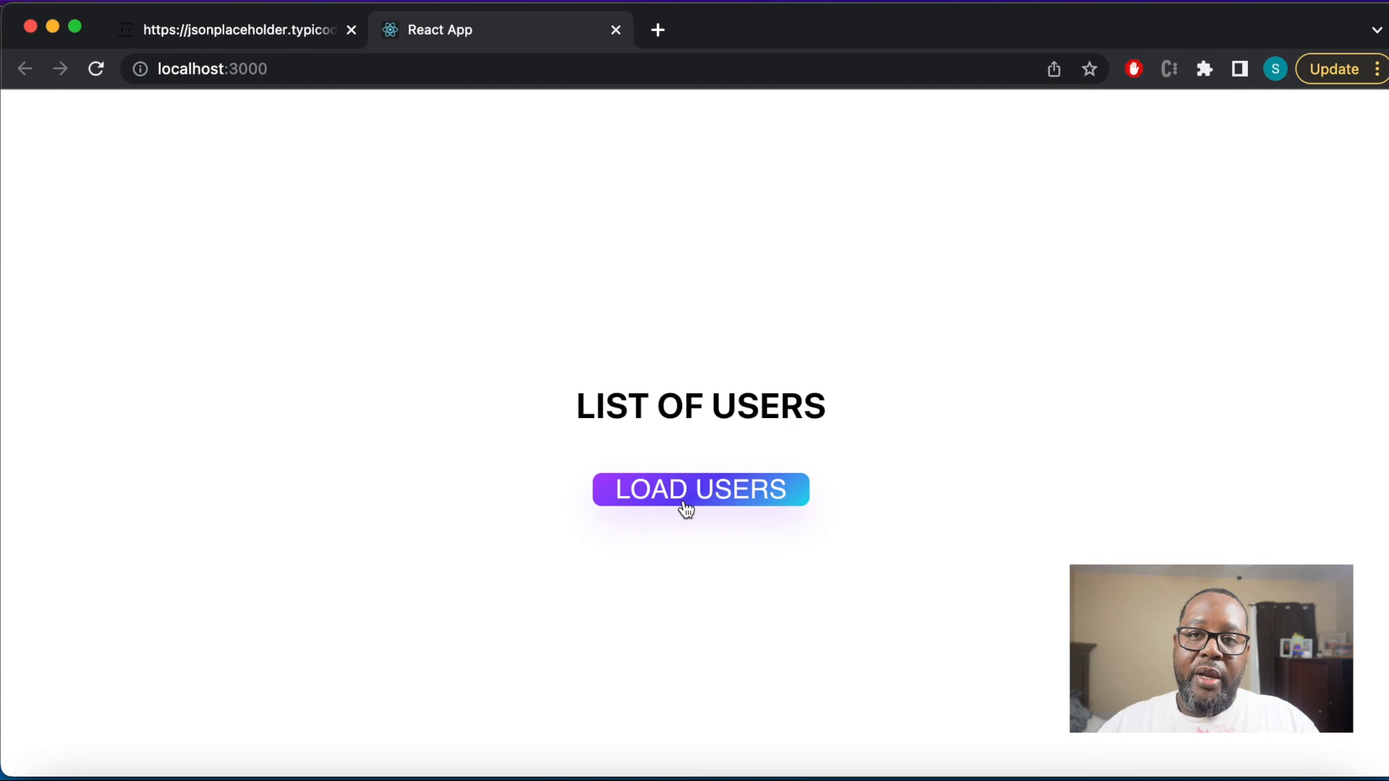
# View the jsonplaceholder users JSON, scrolling through several records and back to the first
pyautogui.click(238, 29)
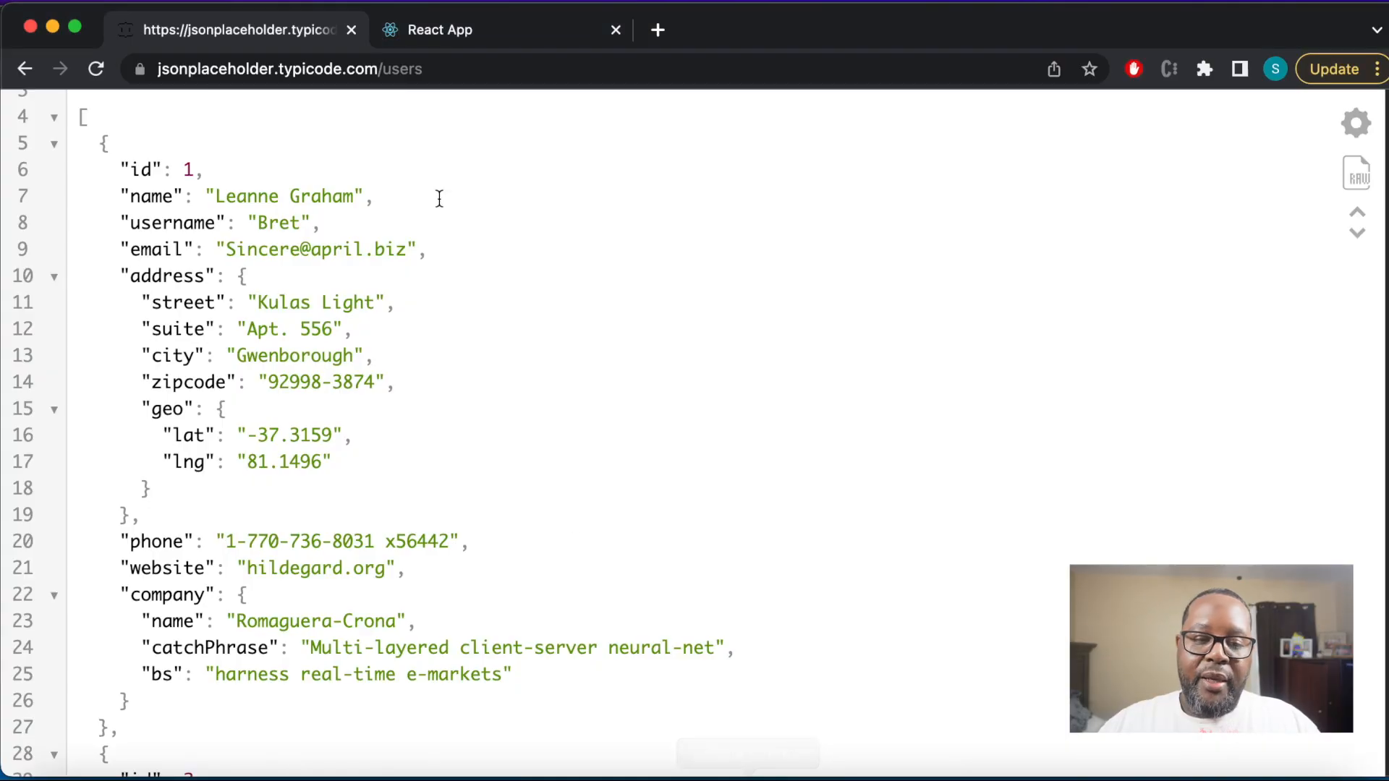
pyautogui.moveTo(508, 224)
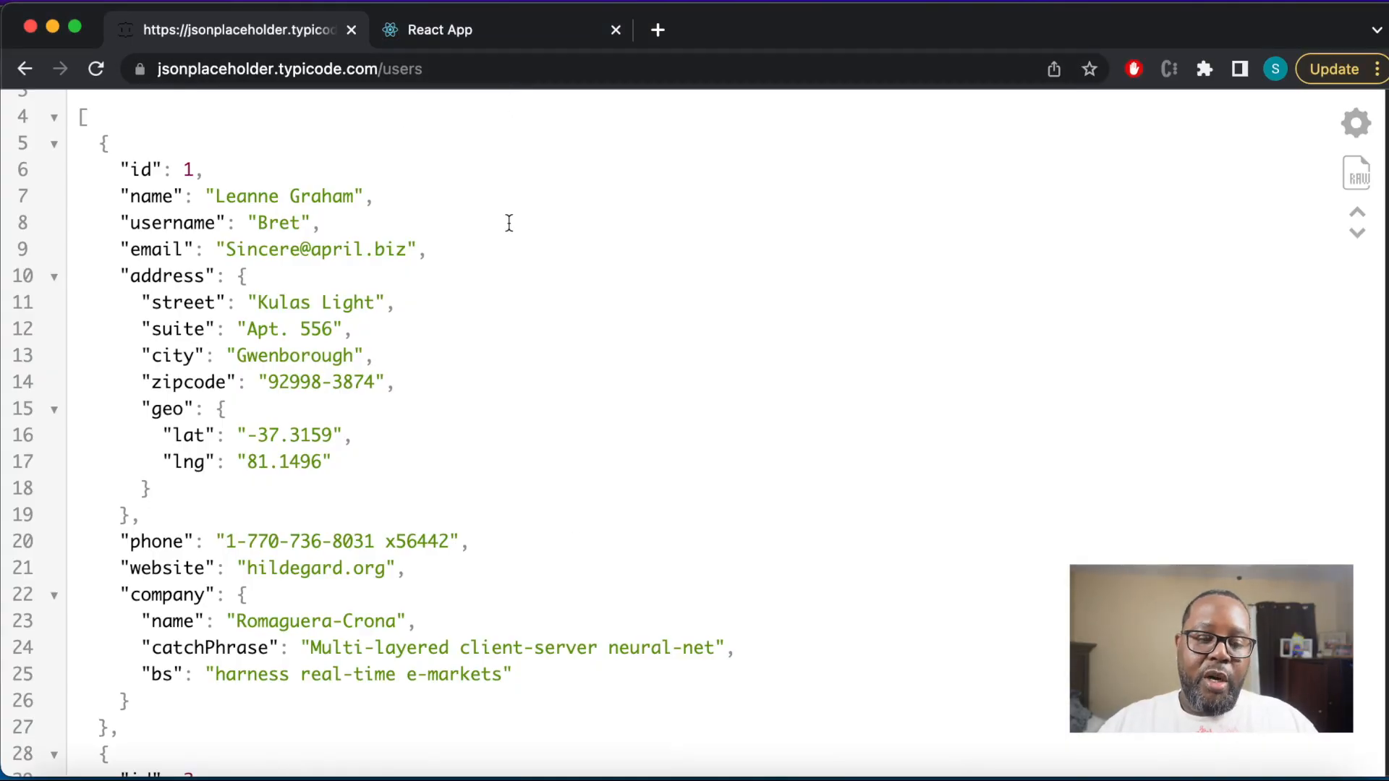
pyautogui.scroll(-3)
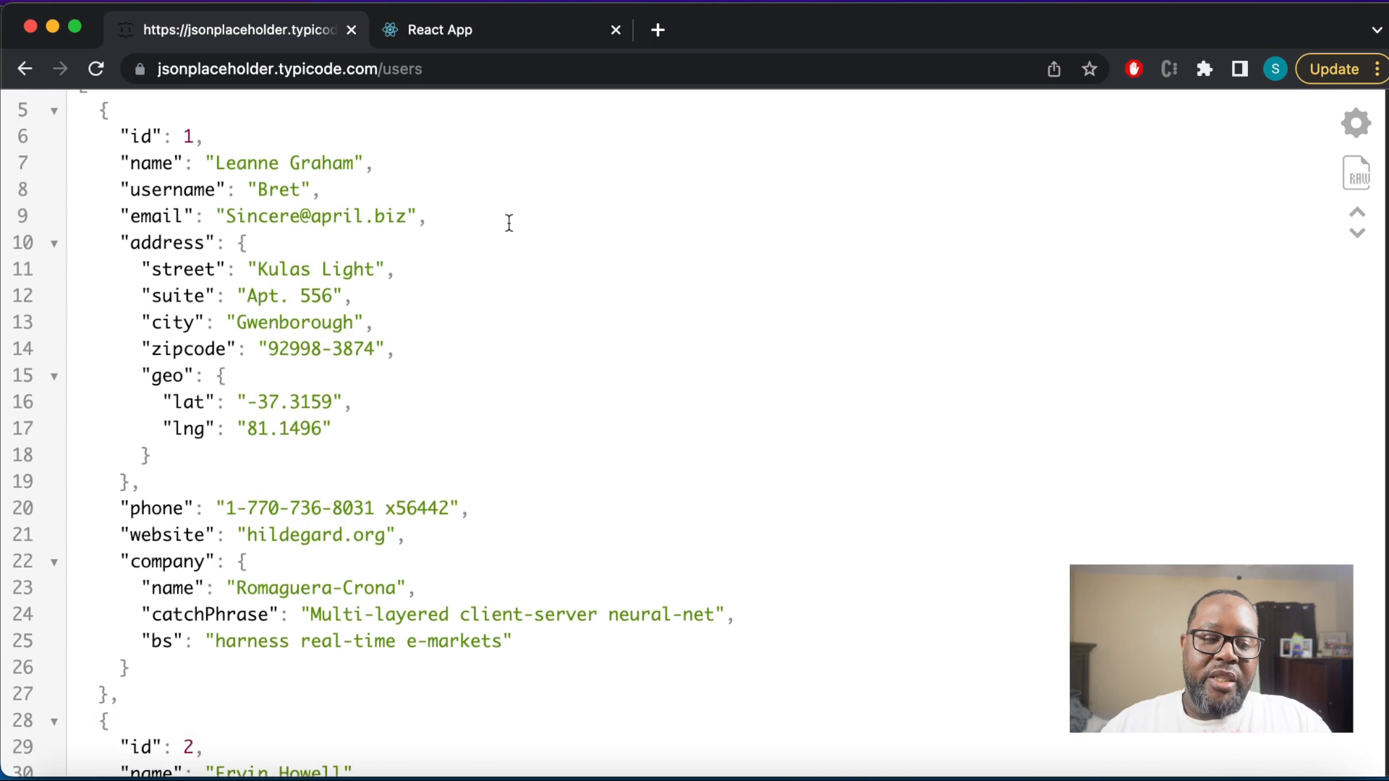
pyautogui.scroll(-3)
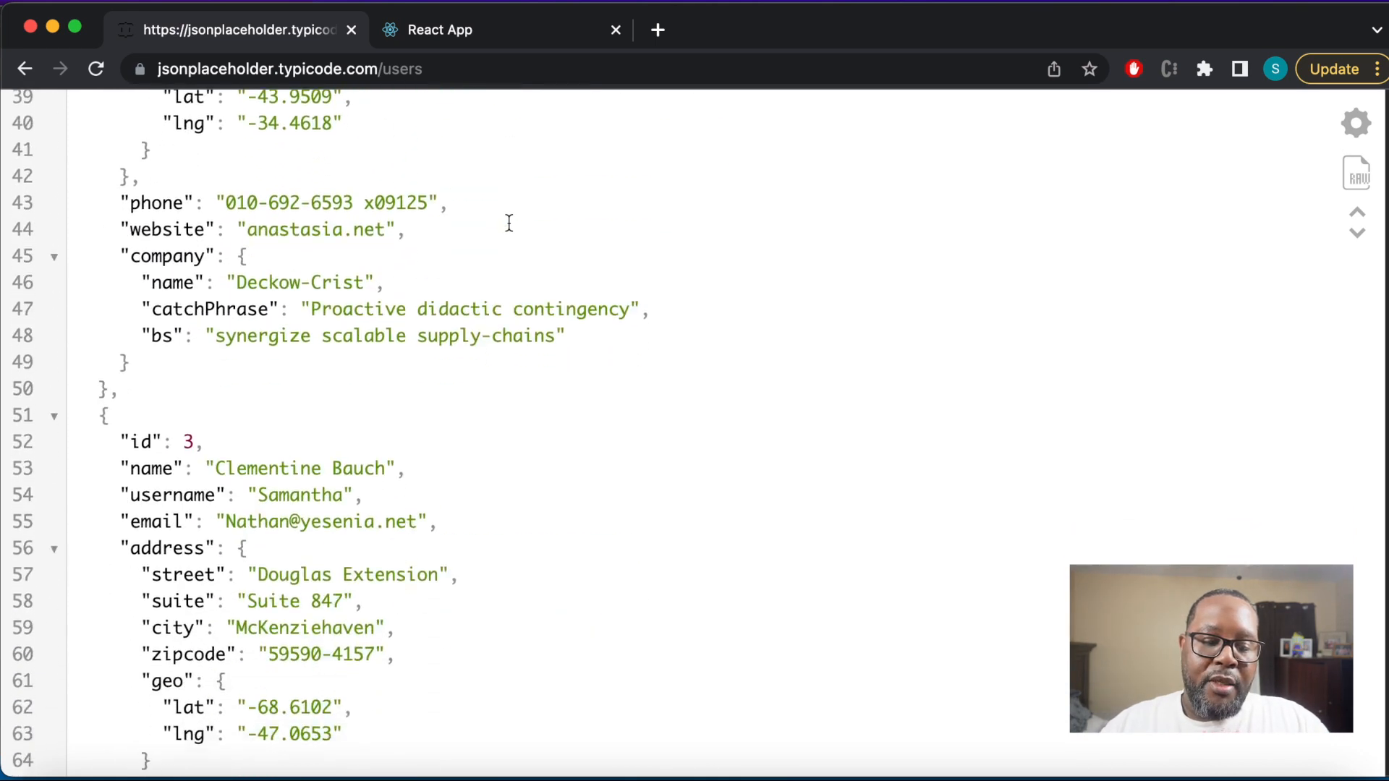
pyautogui.scroll(3)
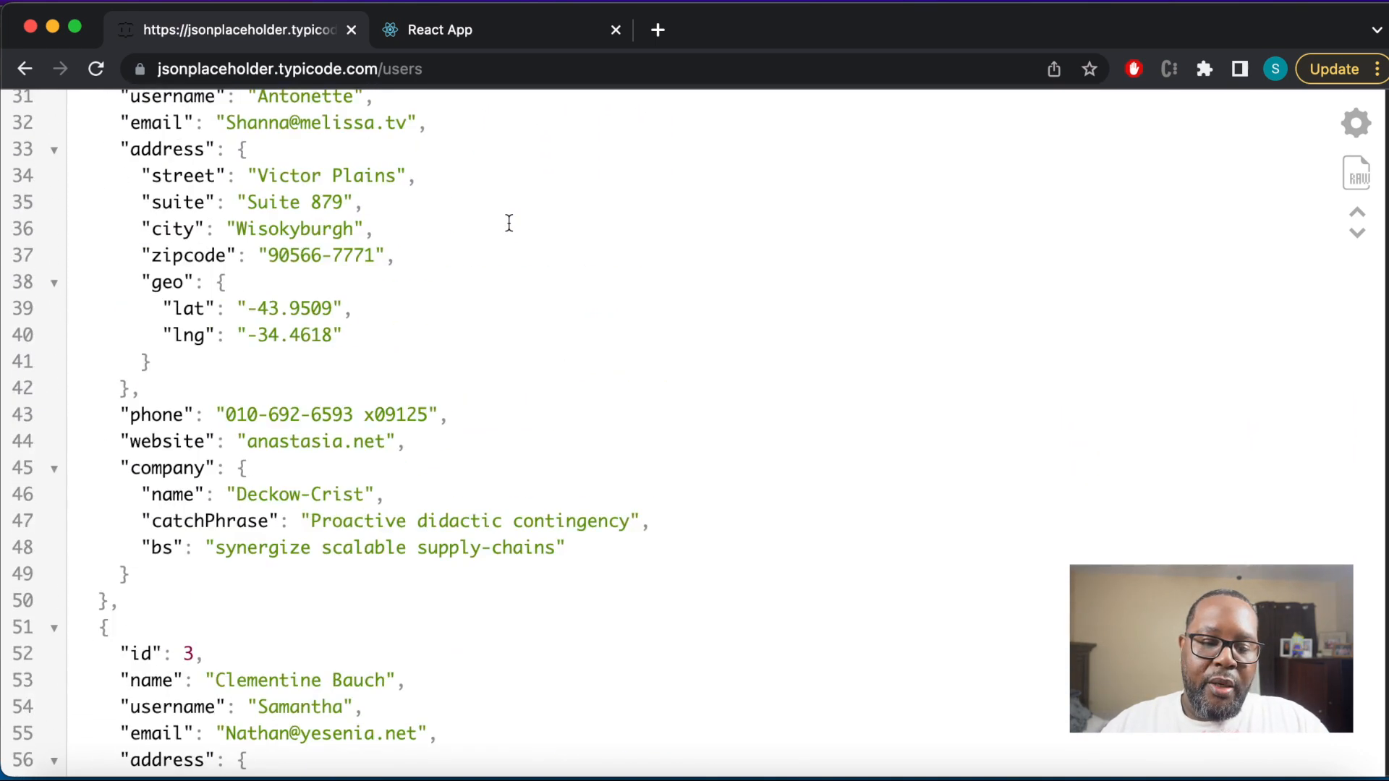
pyautogui.scroll(3)
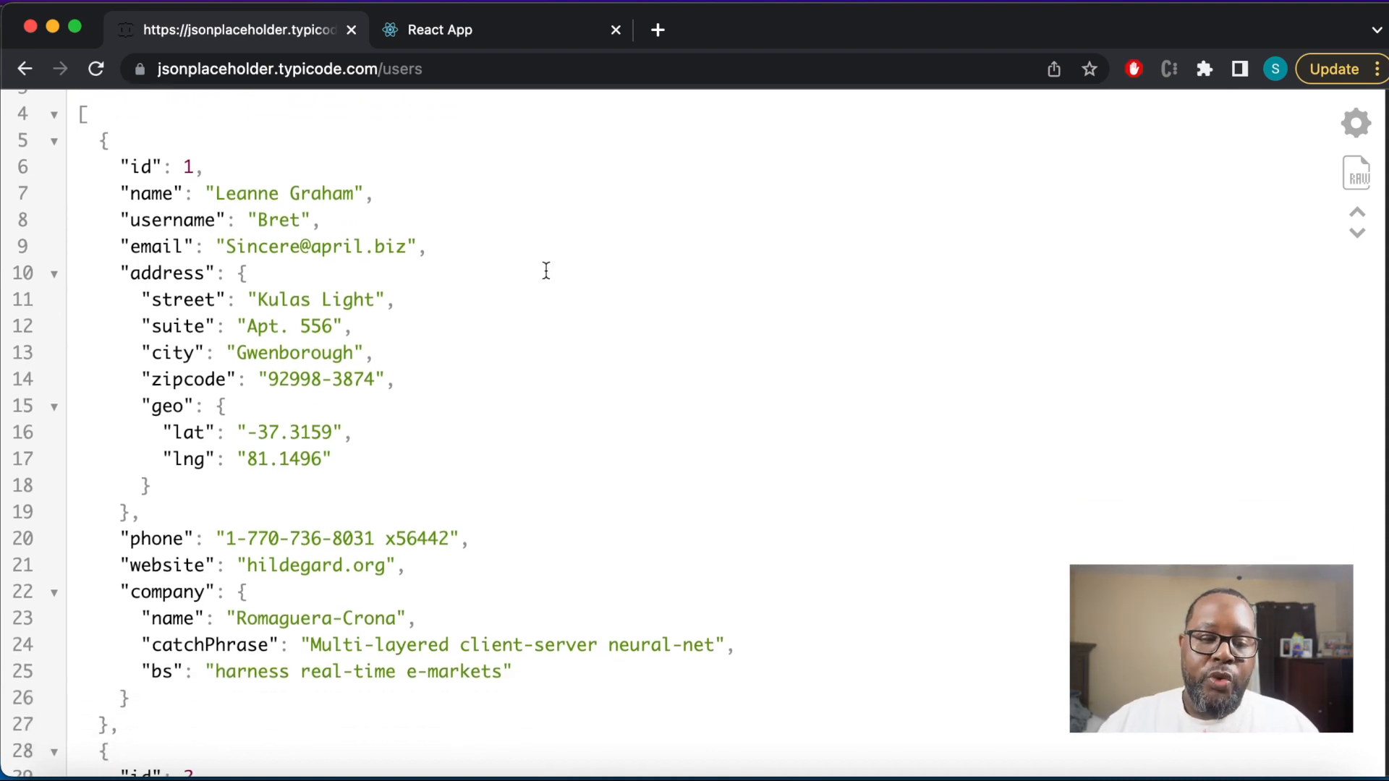
pyautogui.moveTo(549, 290)
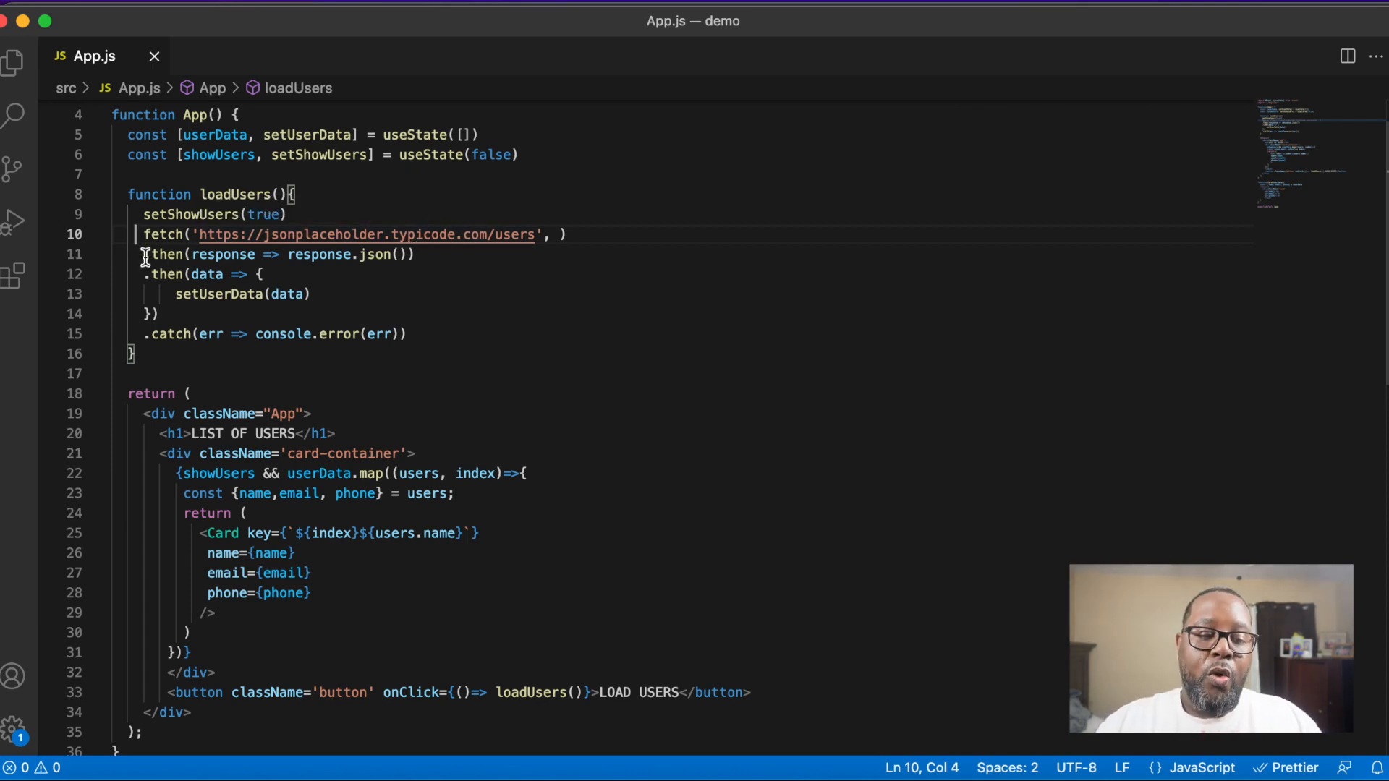
pyautogui.moveTo(230, 254)
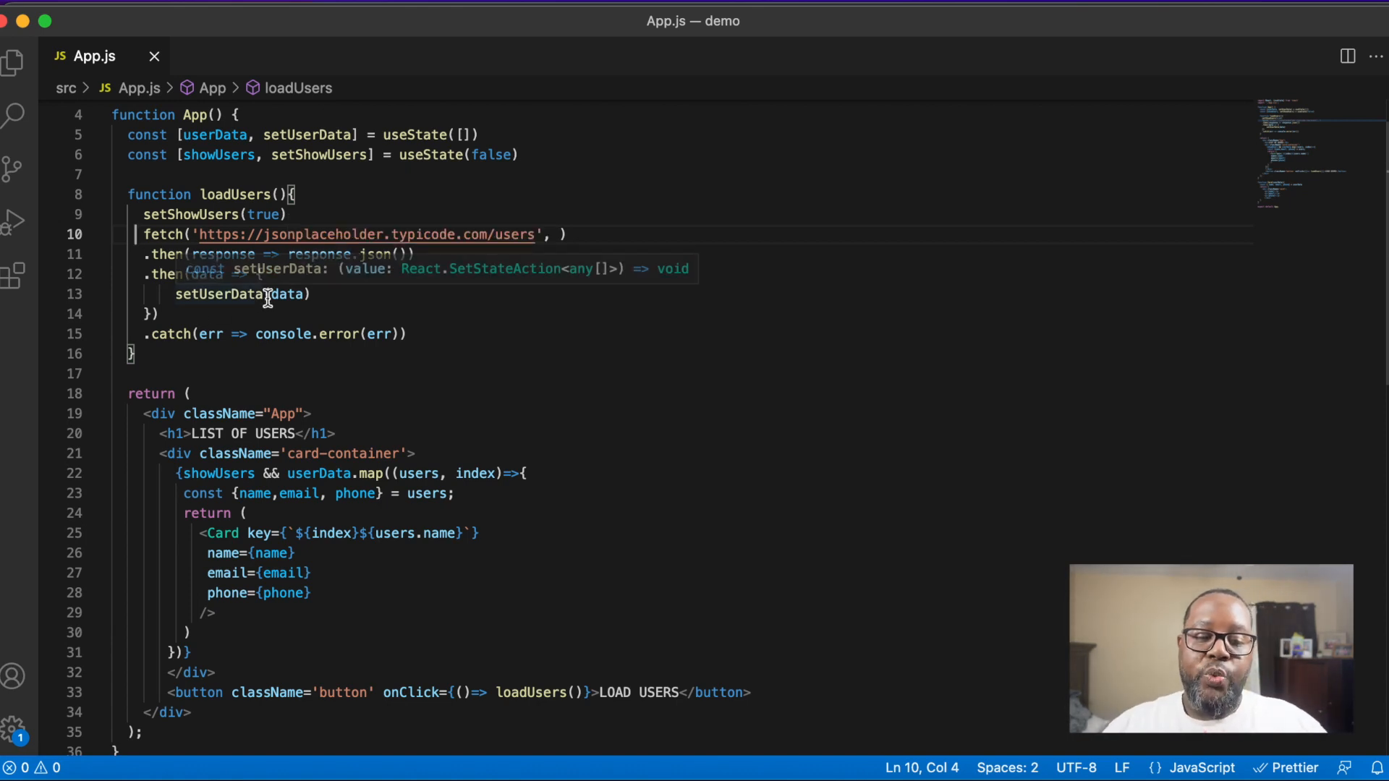
pyautogui.moveTo(190, 164)
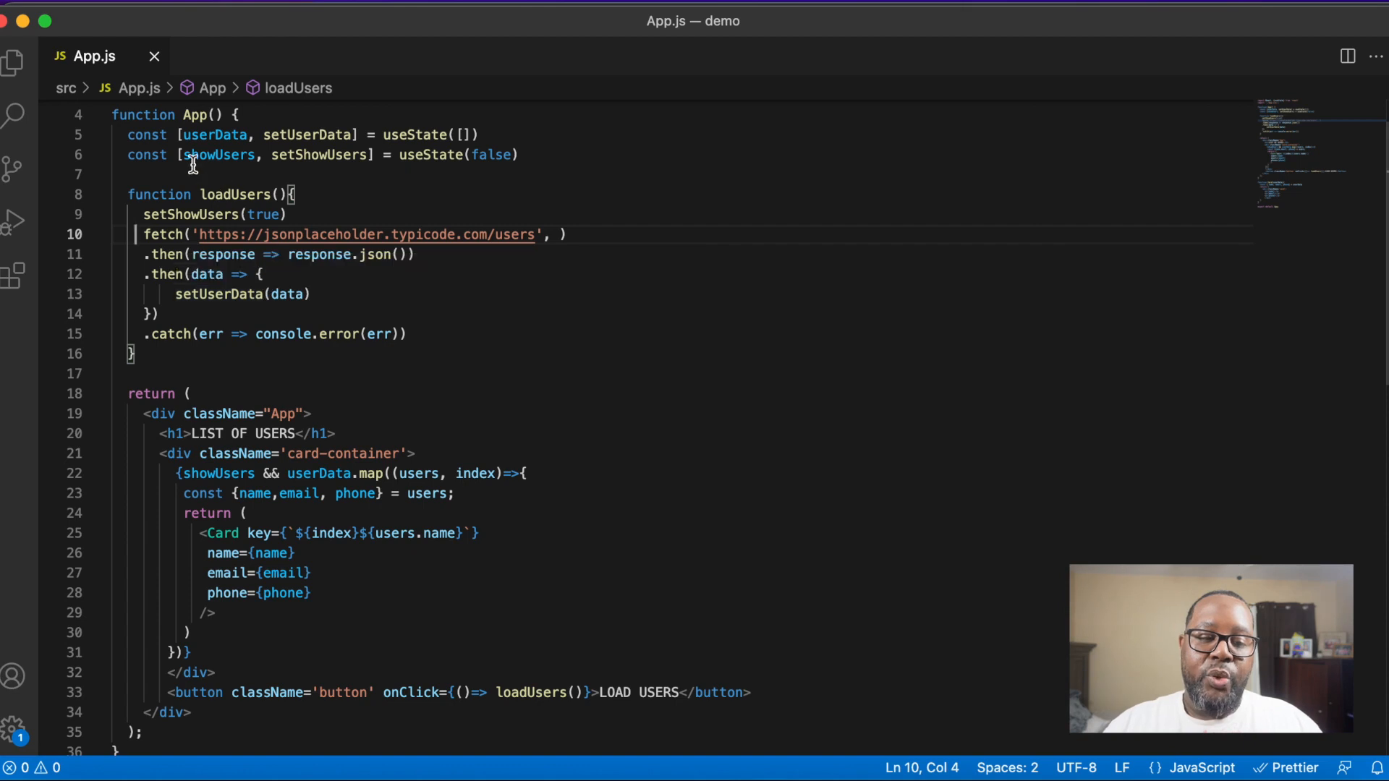
pyautogui.moveTo(257, 194)
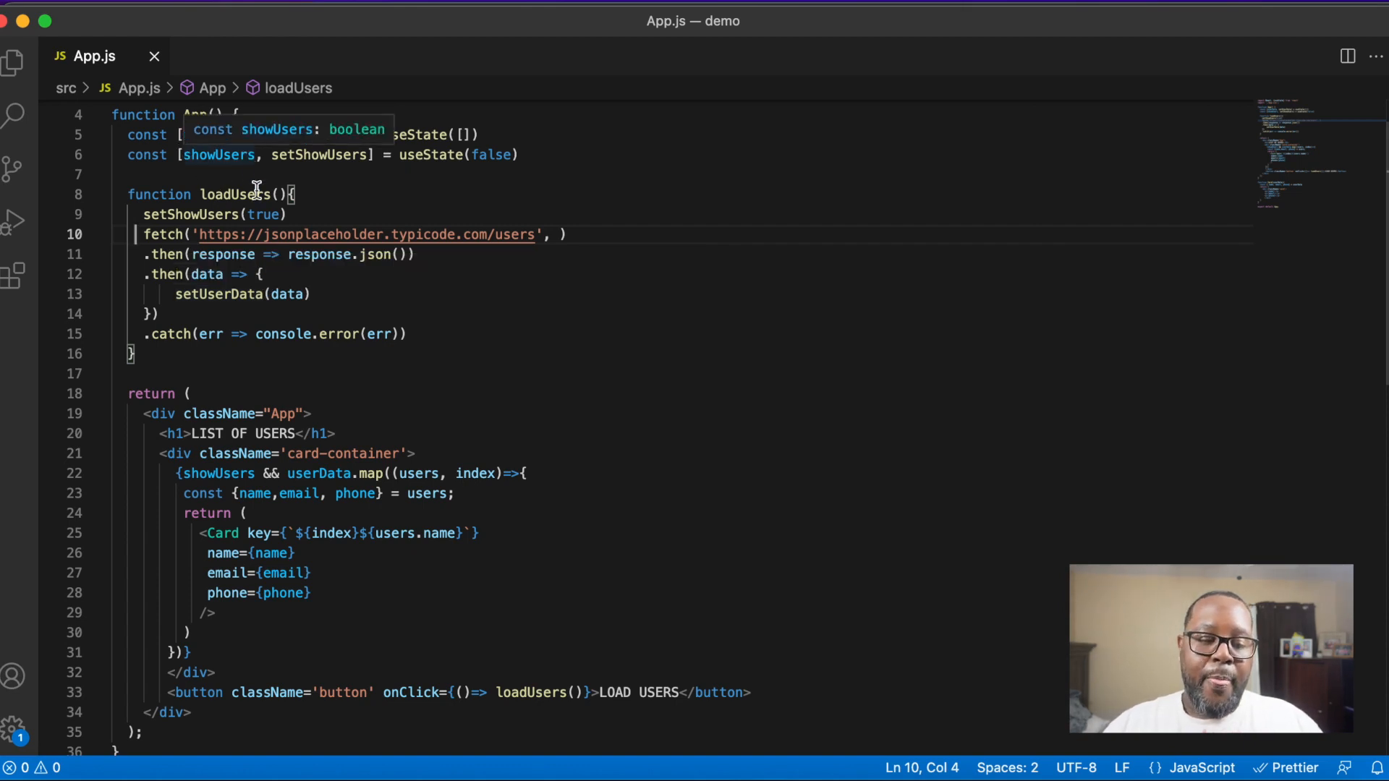
pyautogui.scroll(-3)
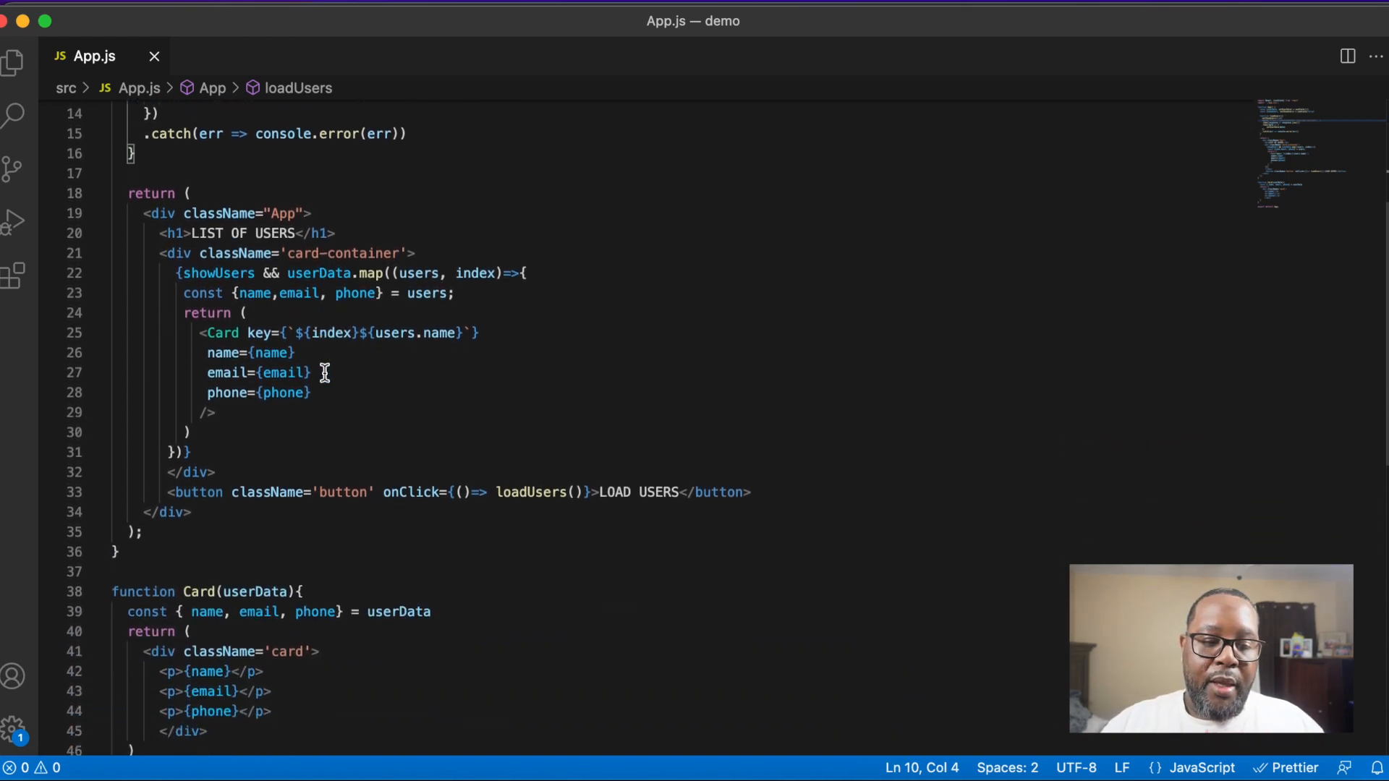
pyautogui.scroll(-3)
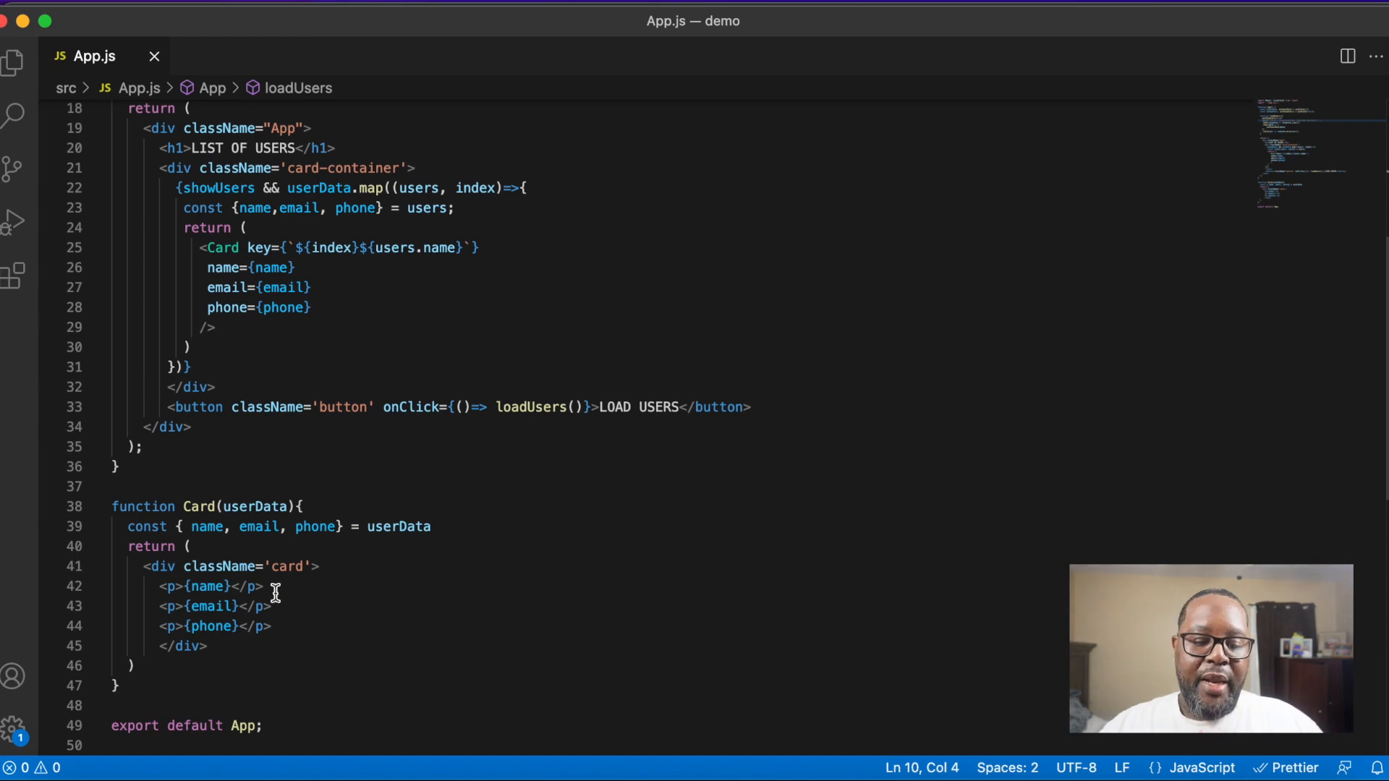
pyautogui.moveTo(268, 626)
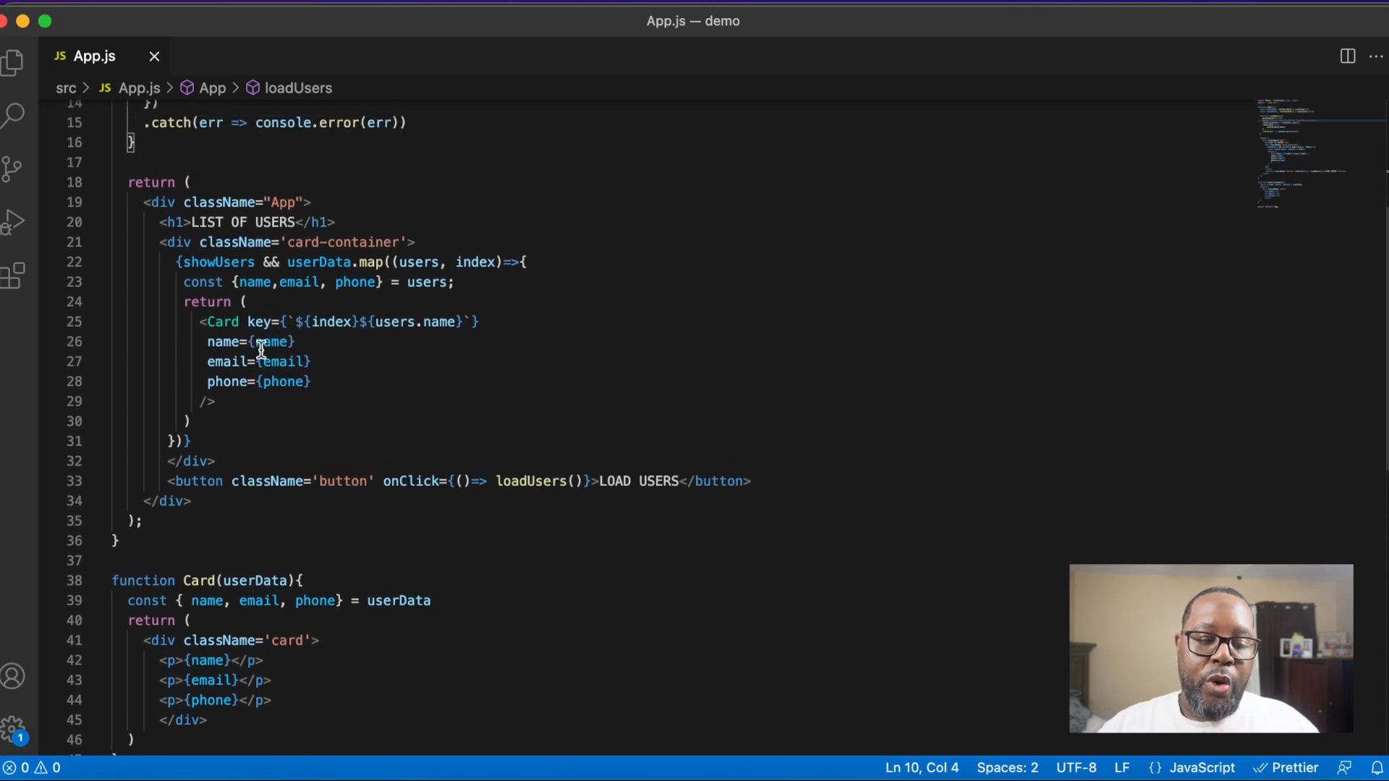
pyautogui.moveTo(294, 292)
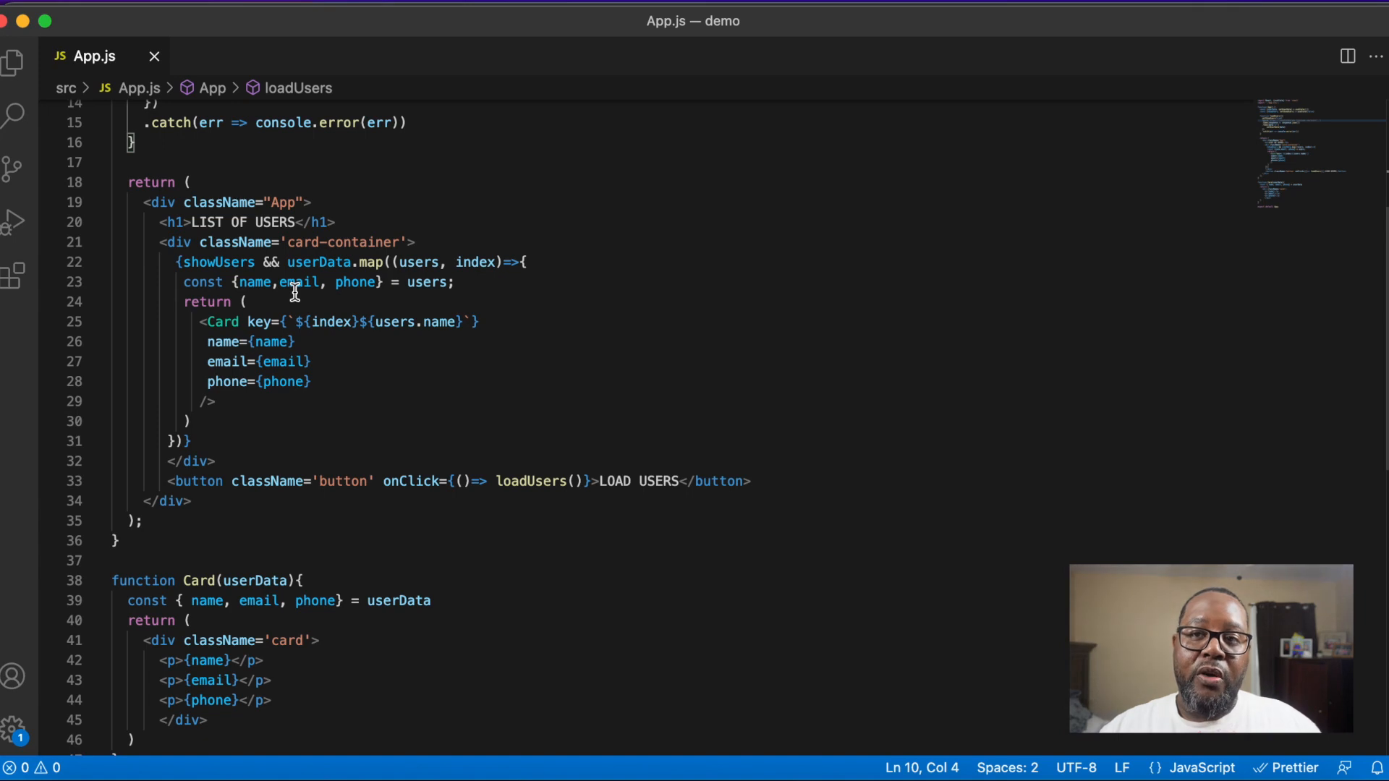
pyautogui.moveTo(250, 322)
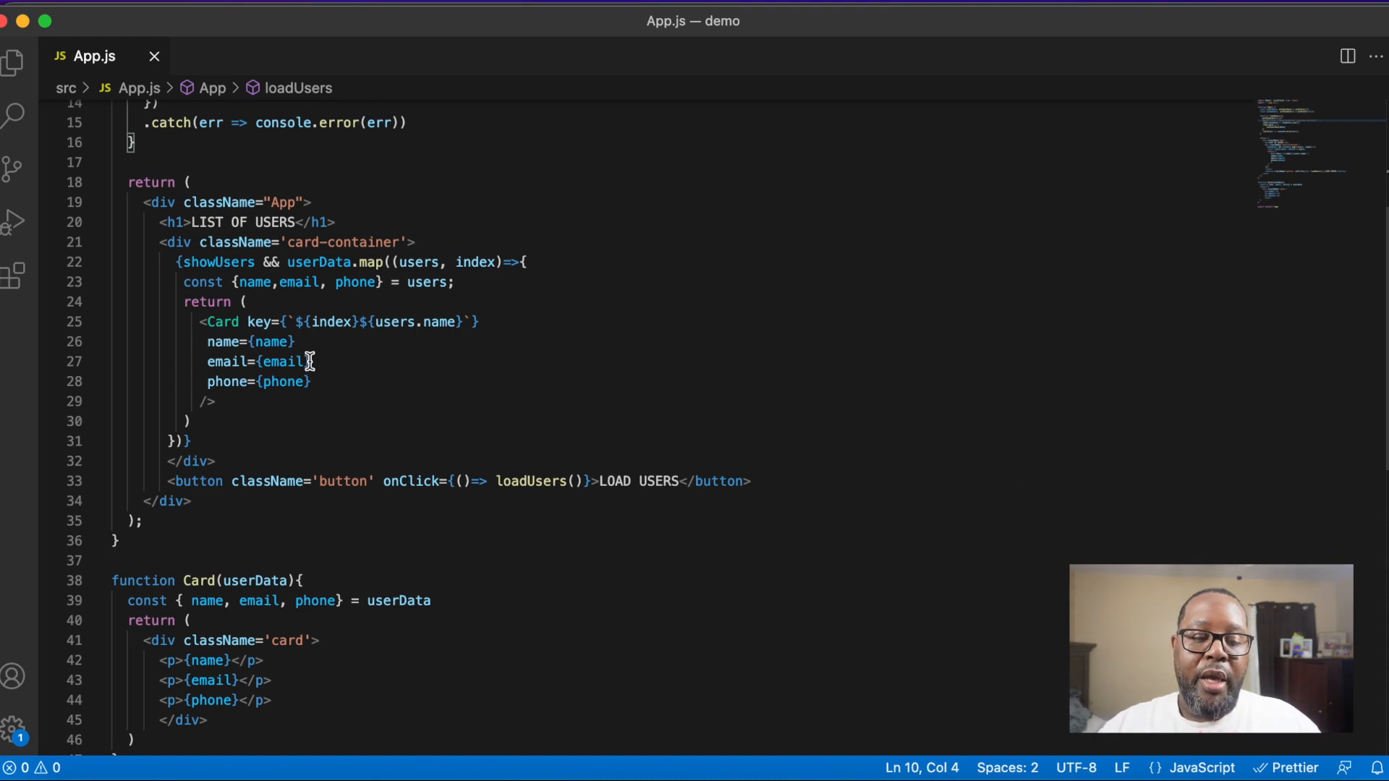
pyautogui.moveTo(270, 381)
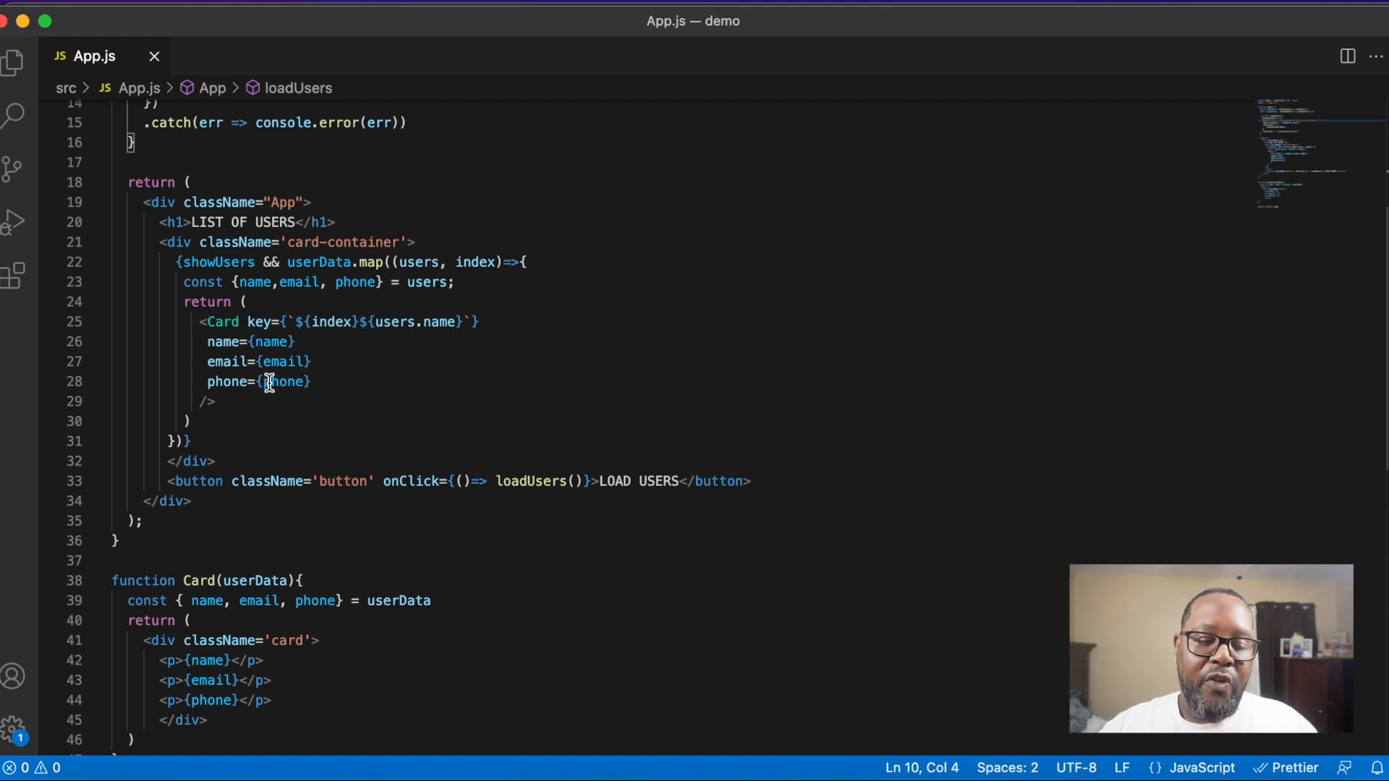
pyautogui.scroll(-3)
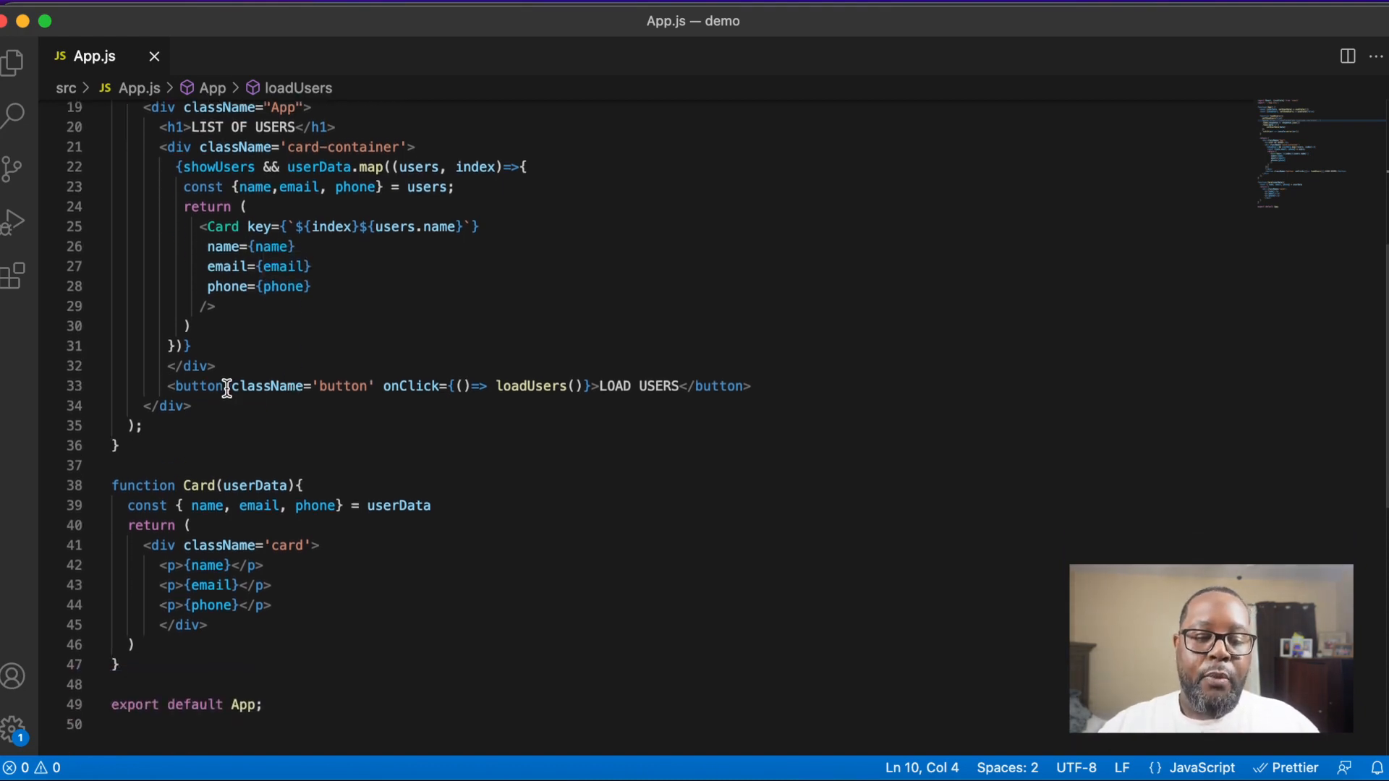
pyautogui.moveTo(227, 386)
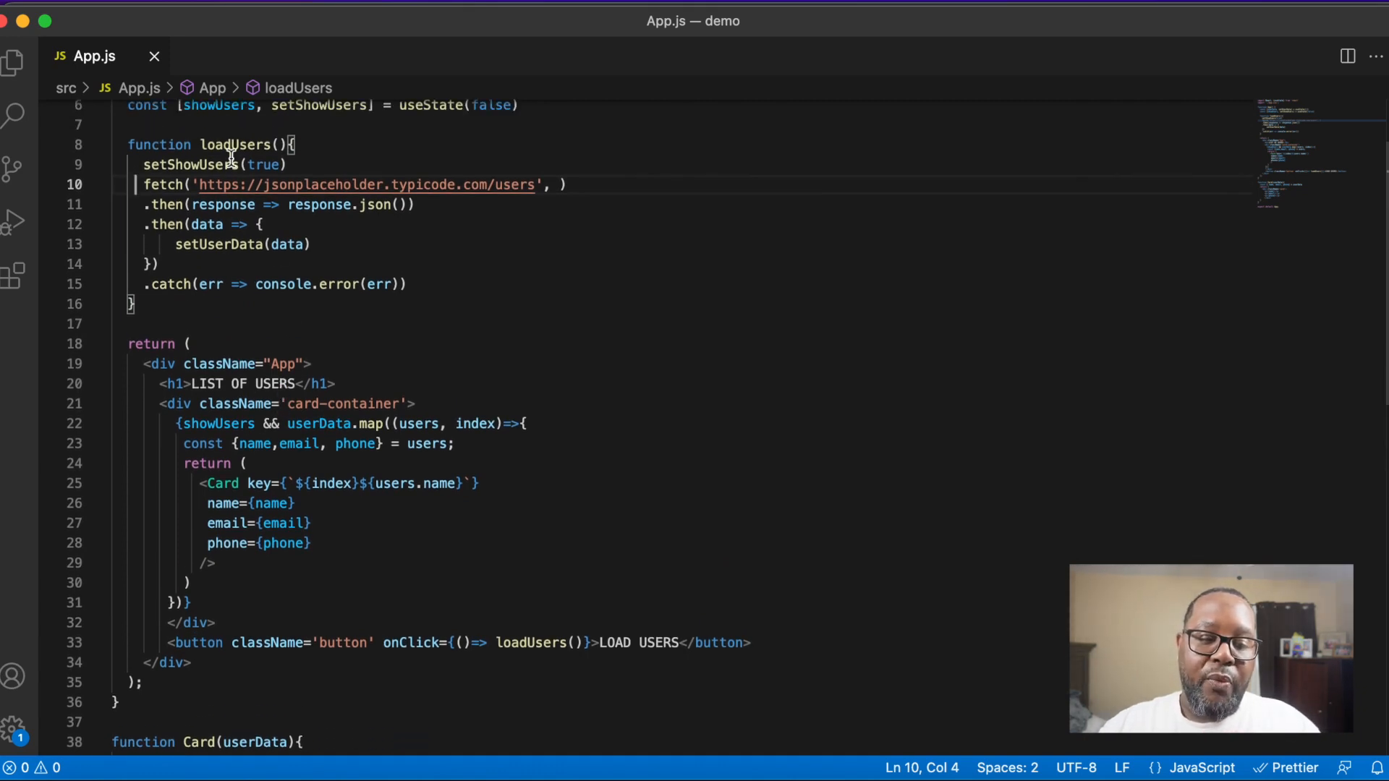
pyautogui.moveTo(246, 165)
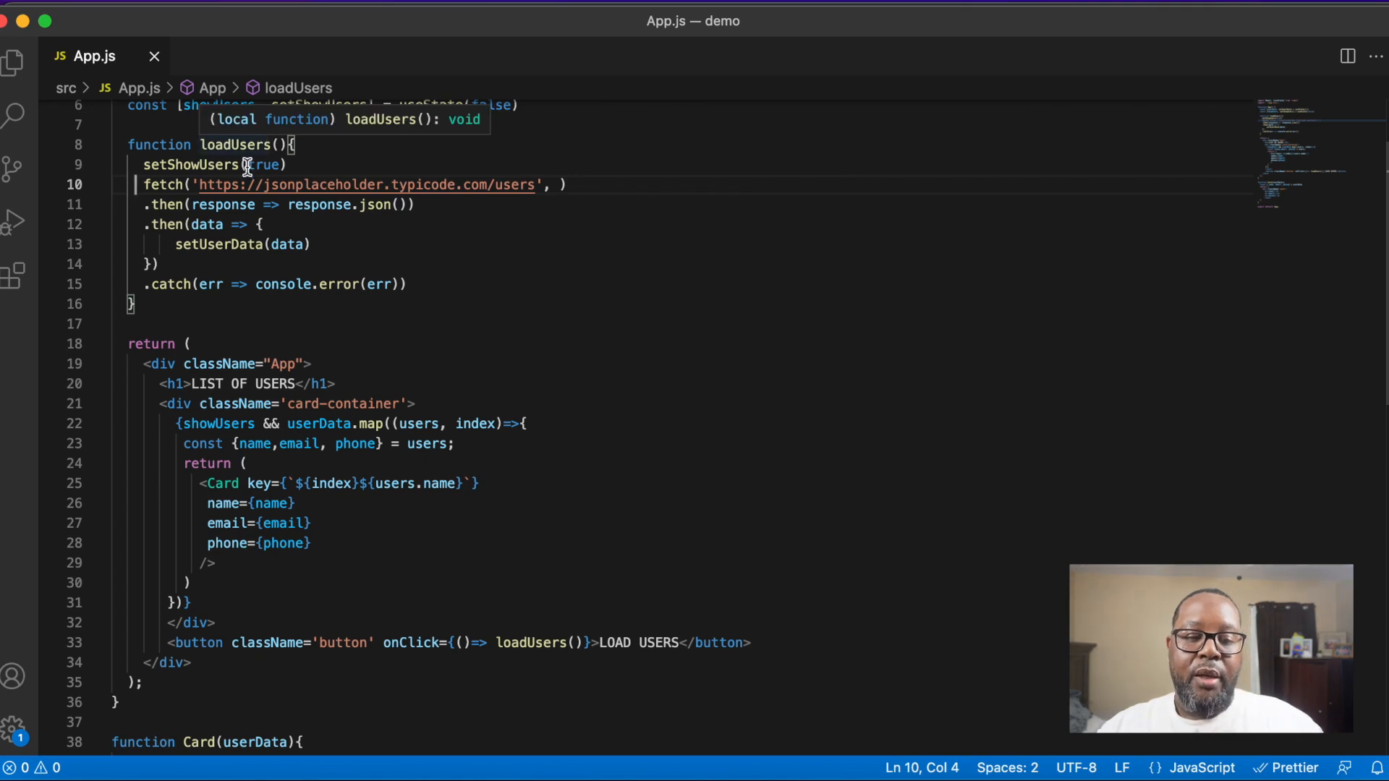
pyautogui.moveTo(225, 189)
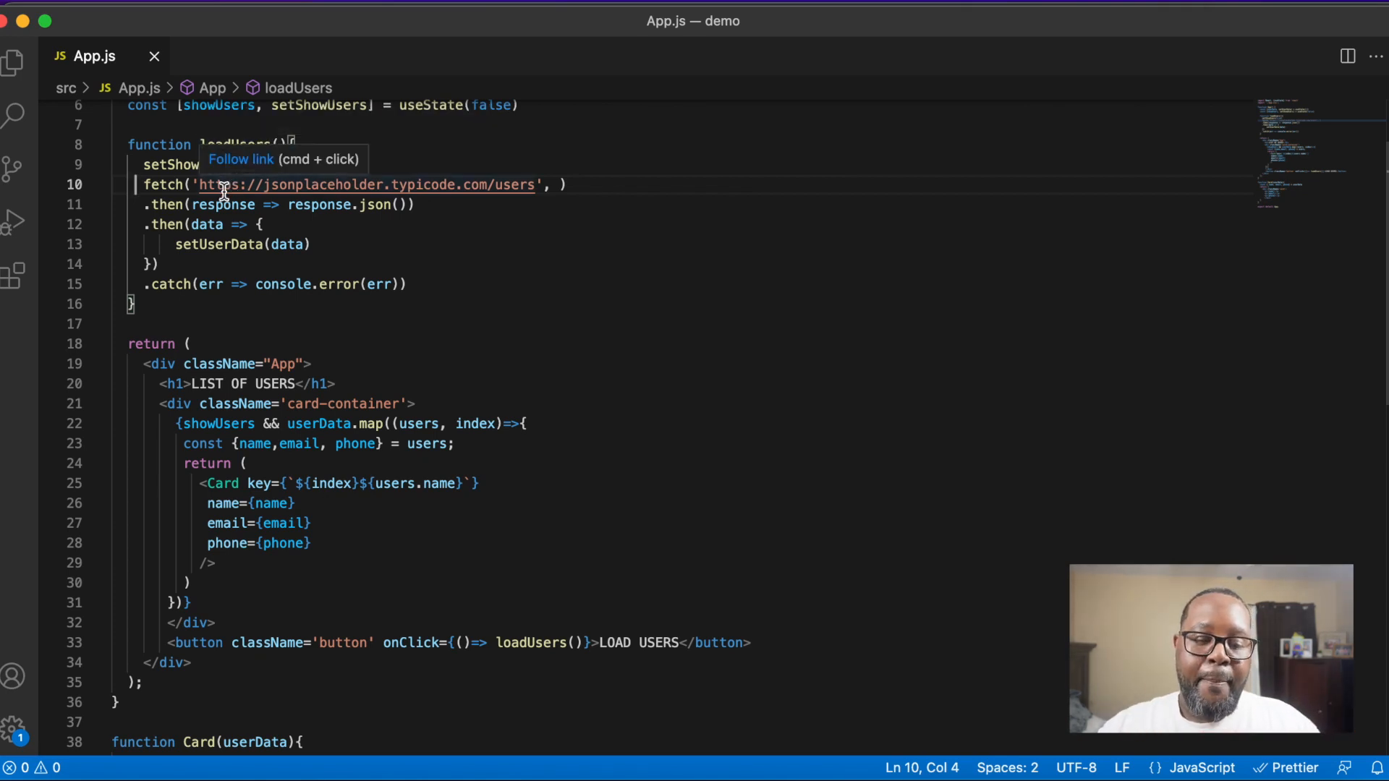
pyautogui.scroll(-3)
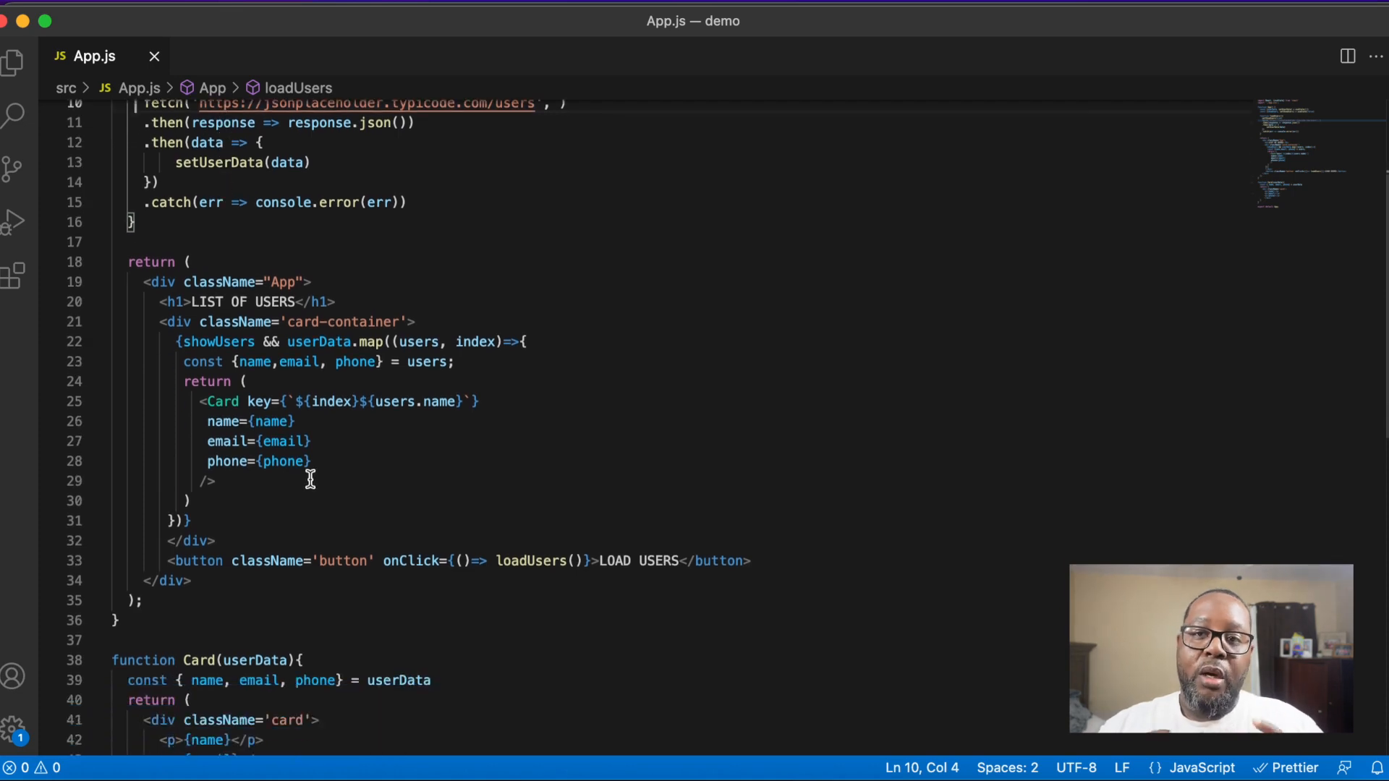
pyautogui.moveTo(744, 521)
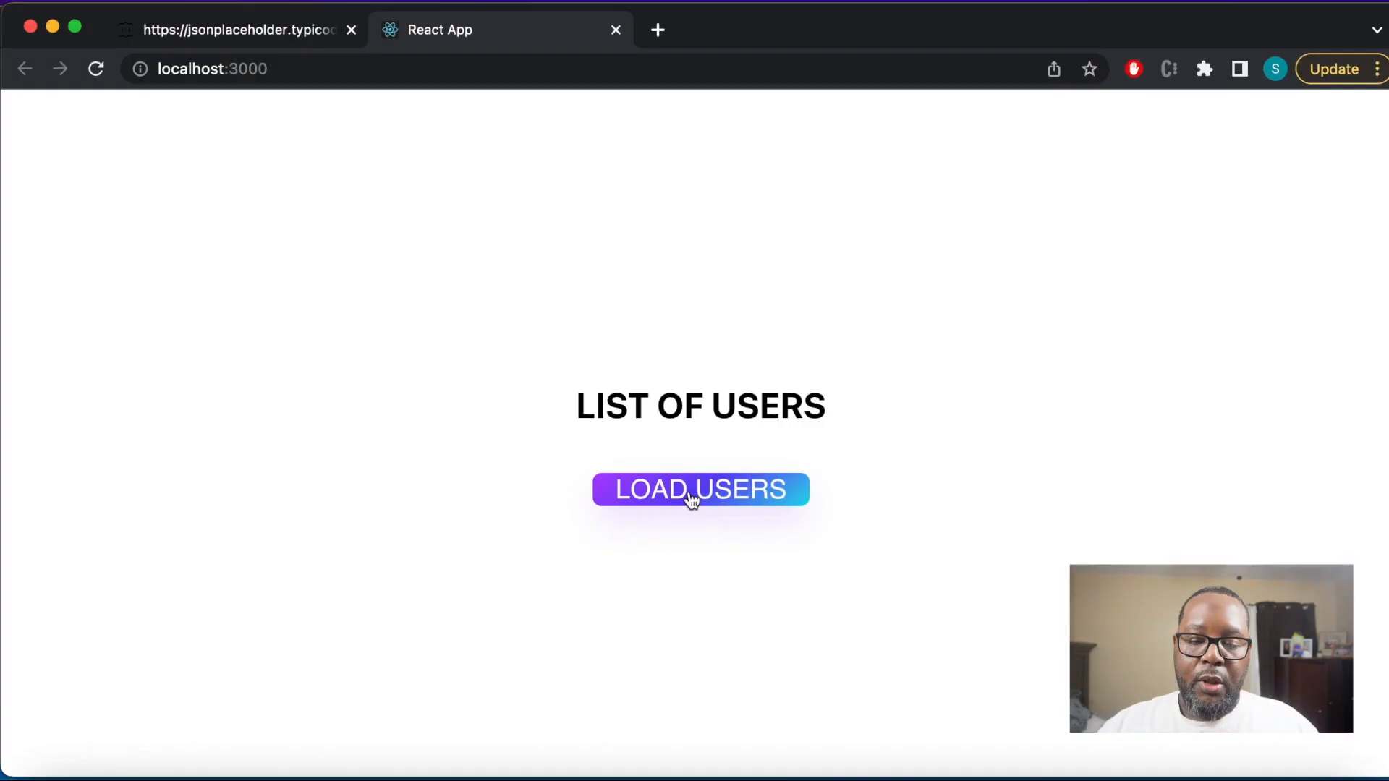
# Load users in the localhost:3000 app to show ten cards with name, email and phone
pyautogui.click(699, 490)
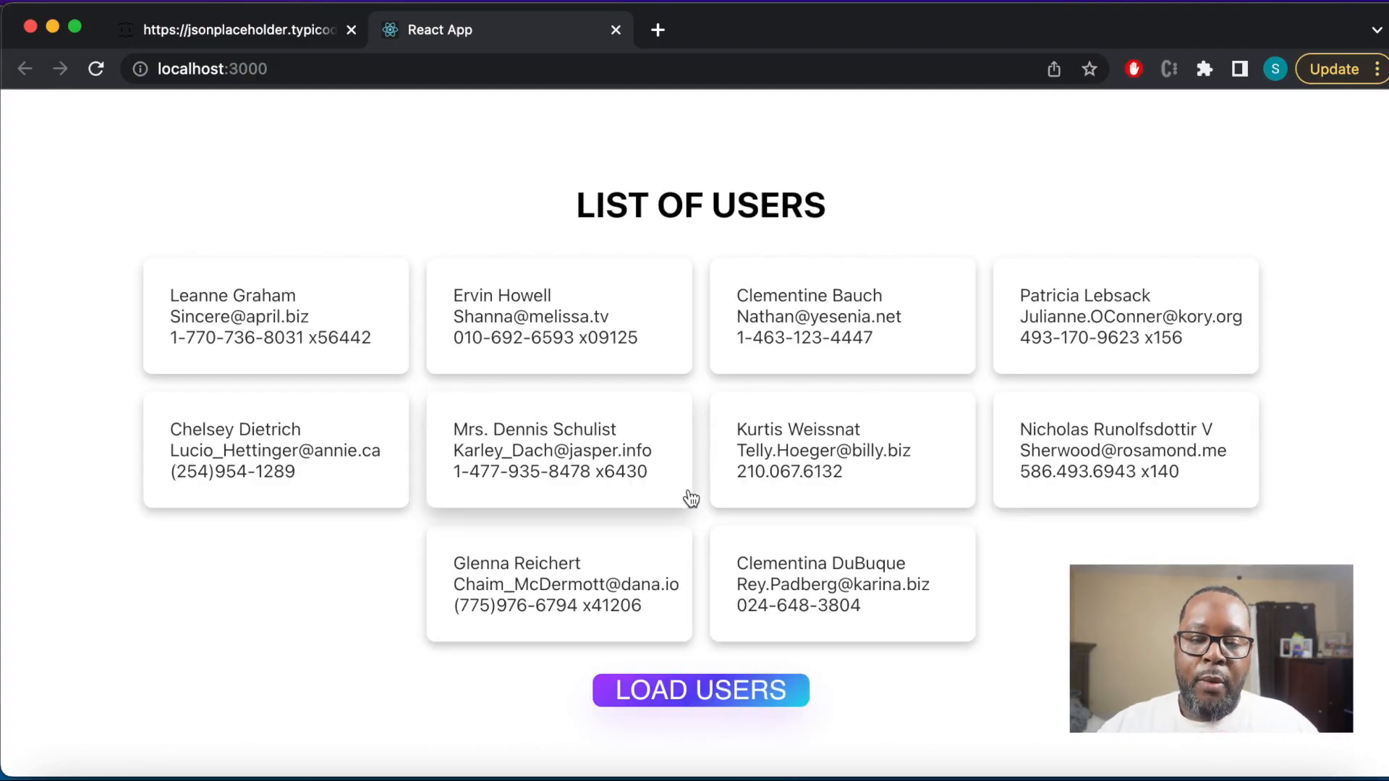
pyautogui.moveTo(675, 493)
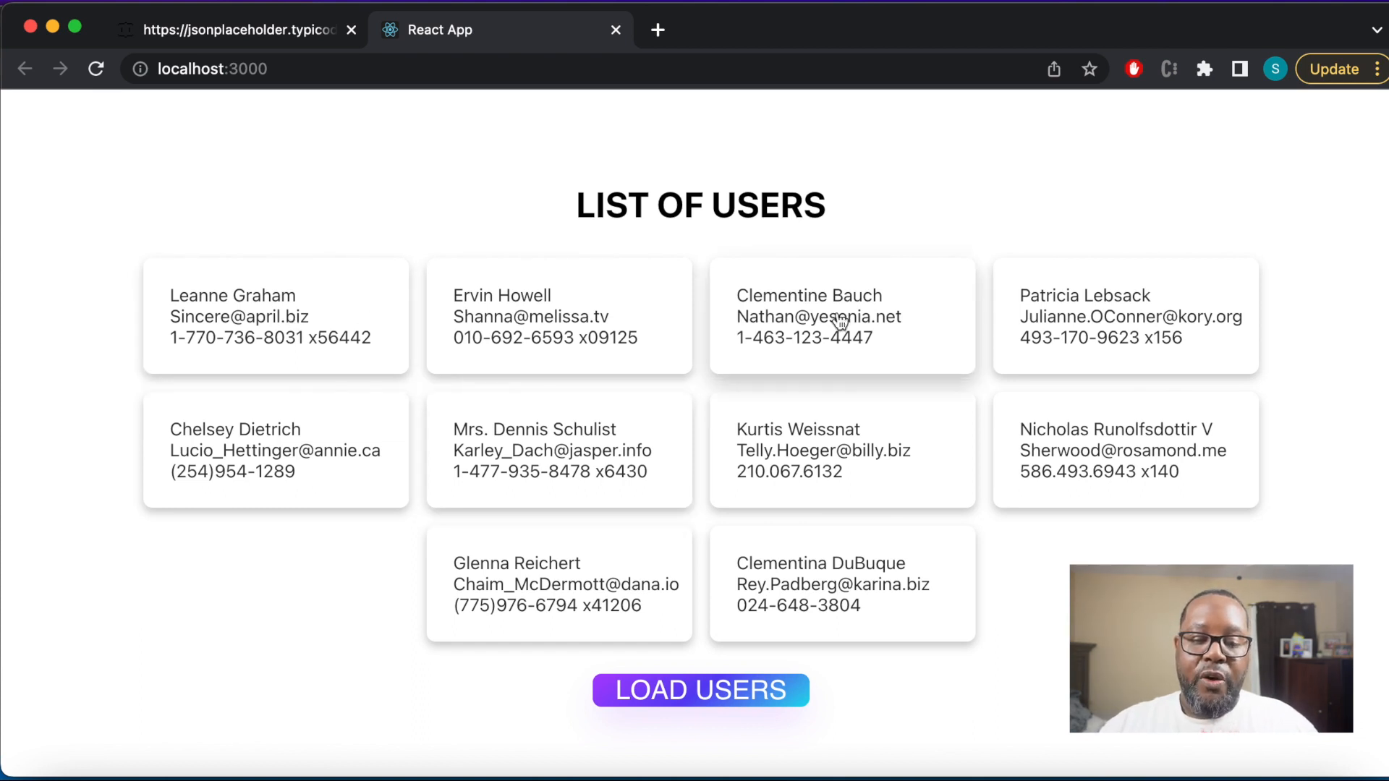
pyautogui.moveTo(330, 455)
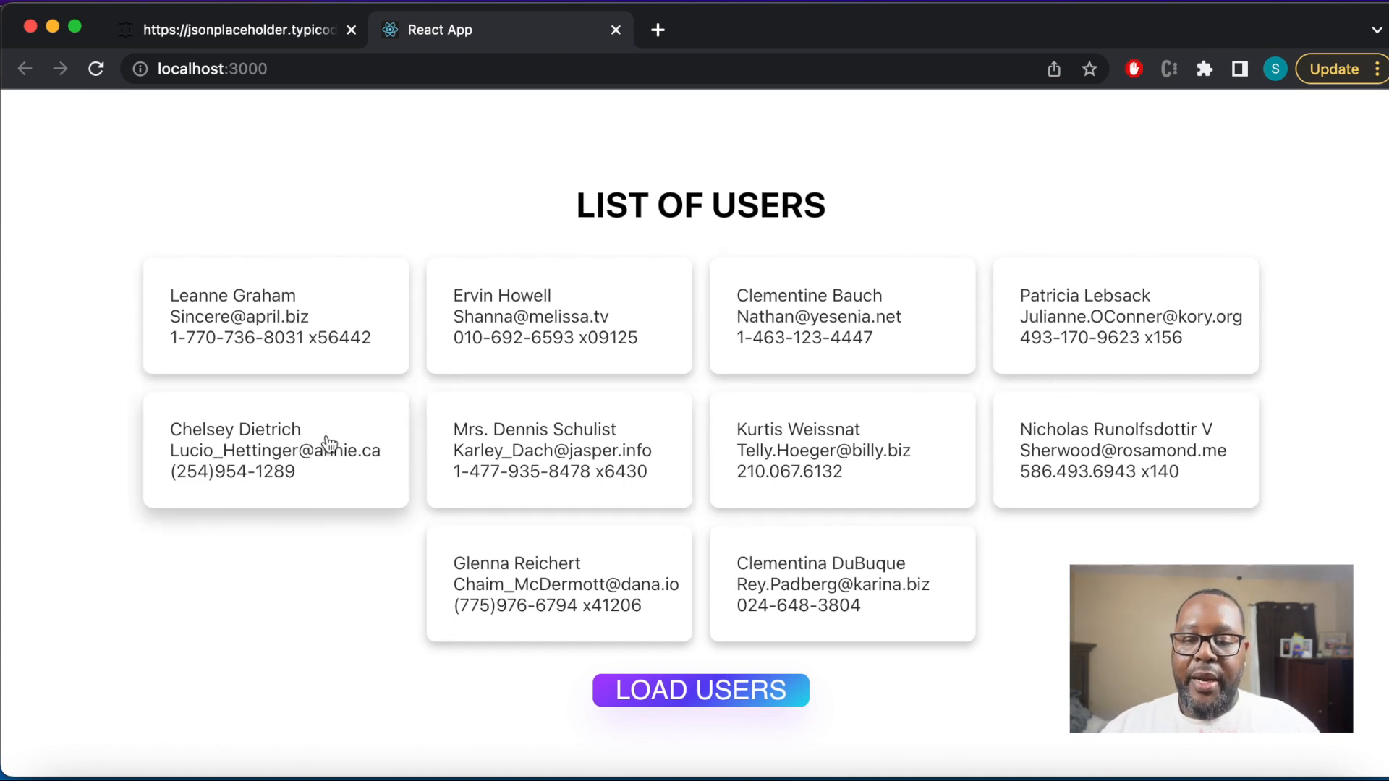